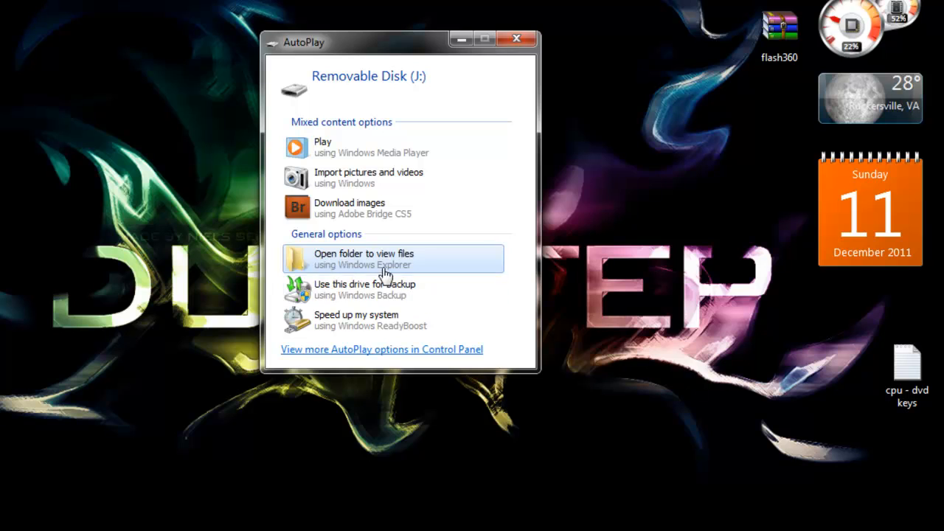
# Step: Copy flashdmp.bin from the USB drive's flash360 folder to the desktop, then close the folder
pyautogui.click(362, 258)
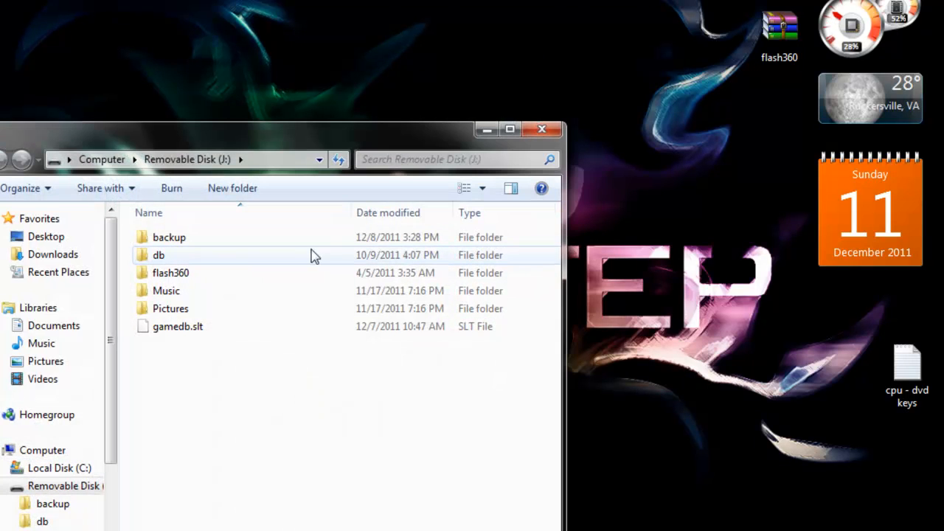
pyautogui.doubleClick(170, 272)
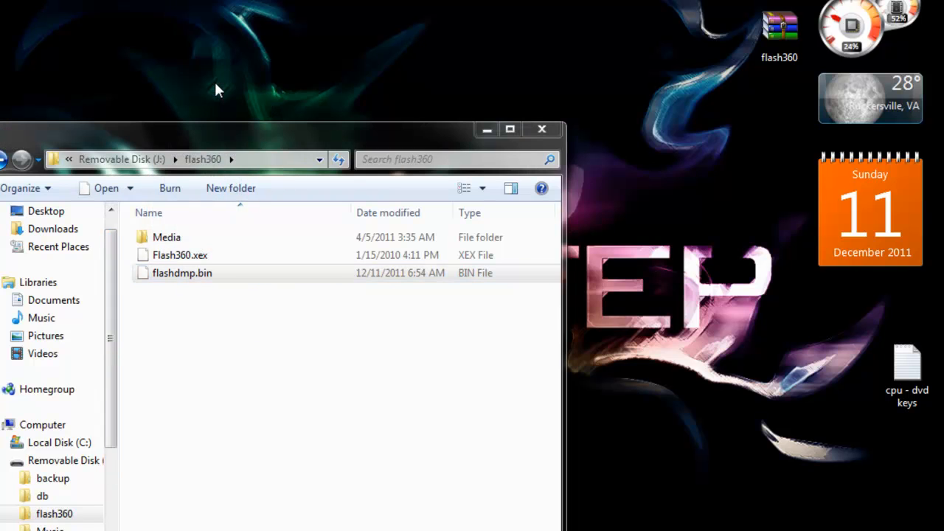
pyautogui.moveTo(183, 273); pyautogui.dragTo(206, 35)
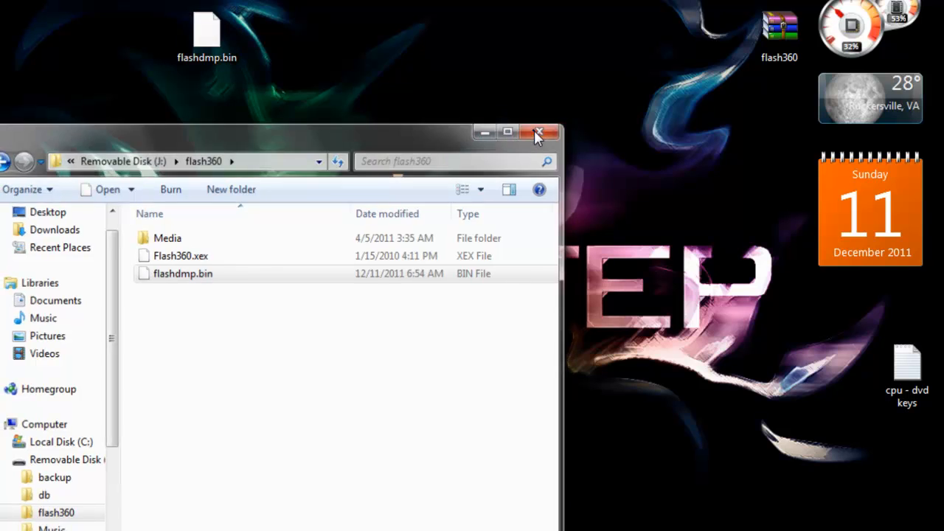
pyautogui.click(539, 132)
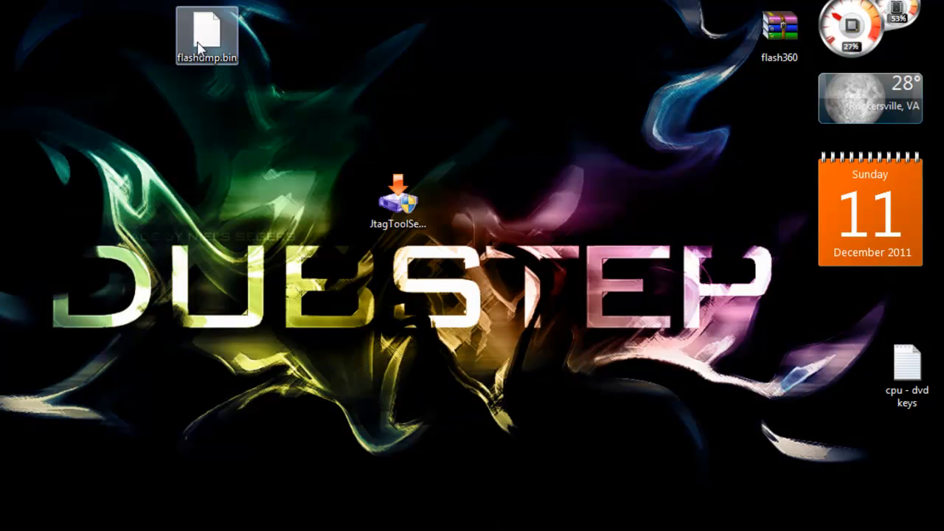
pyautogui.moveTo(208, 30); pyautogui.dragTo(337, 71)
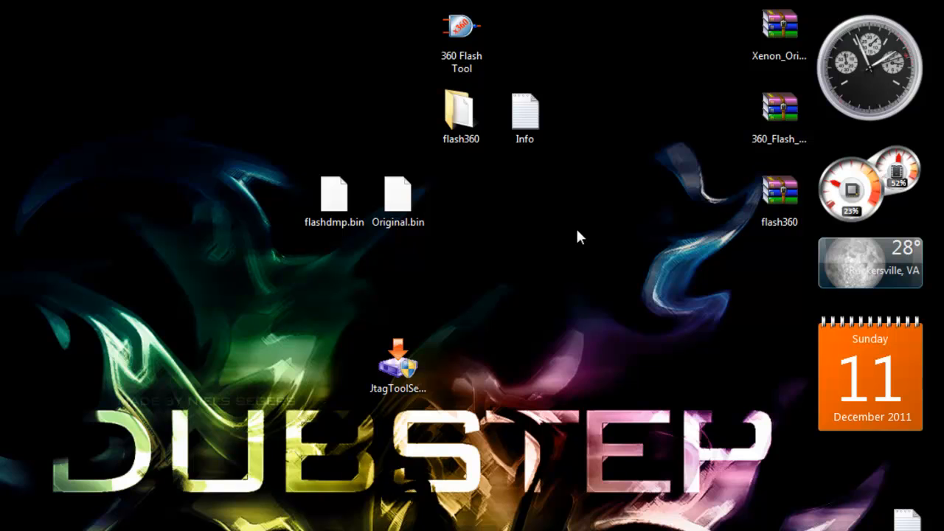
# Step: Start Jtag Tool from its desktop shortcut and switch to Advanced Mode
pyautogui.click(398, 365)
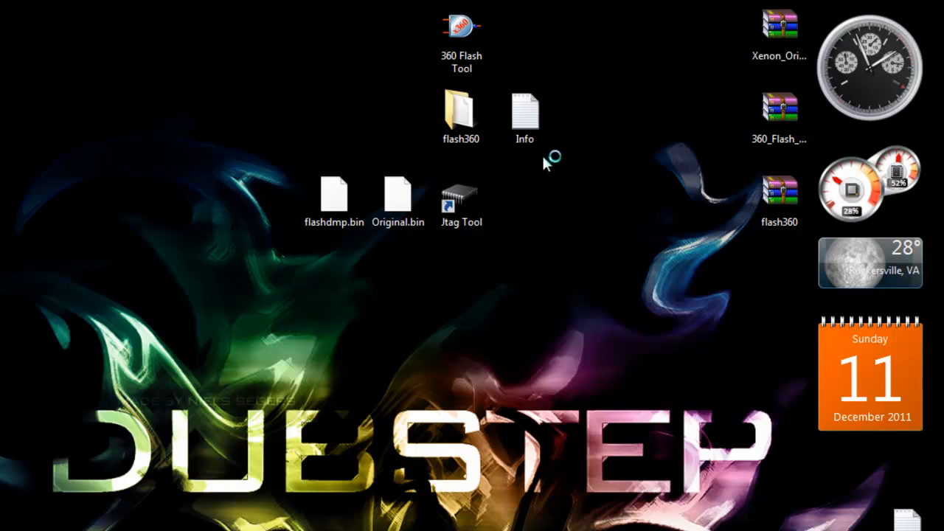
pyautogui.doubleClick(460, 192)
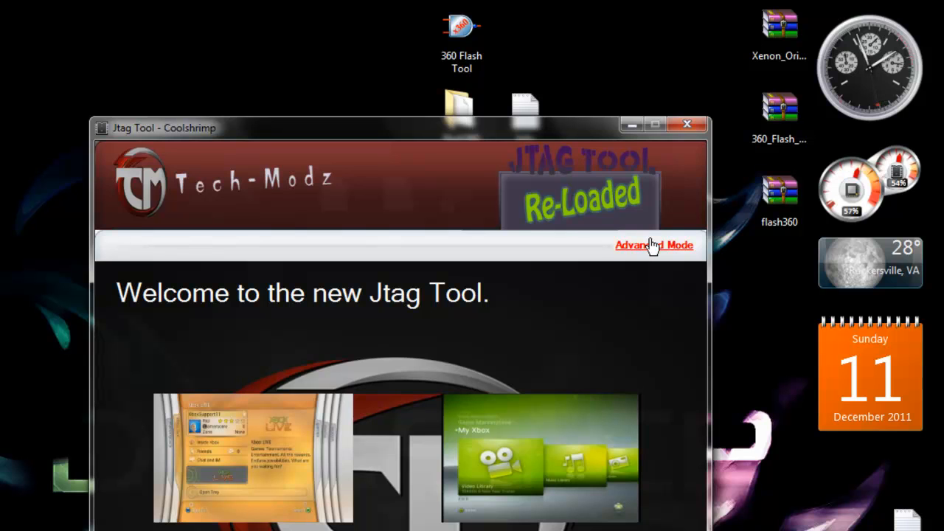
pyautogui.click(653, 245)
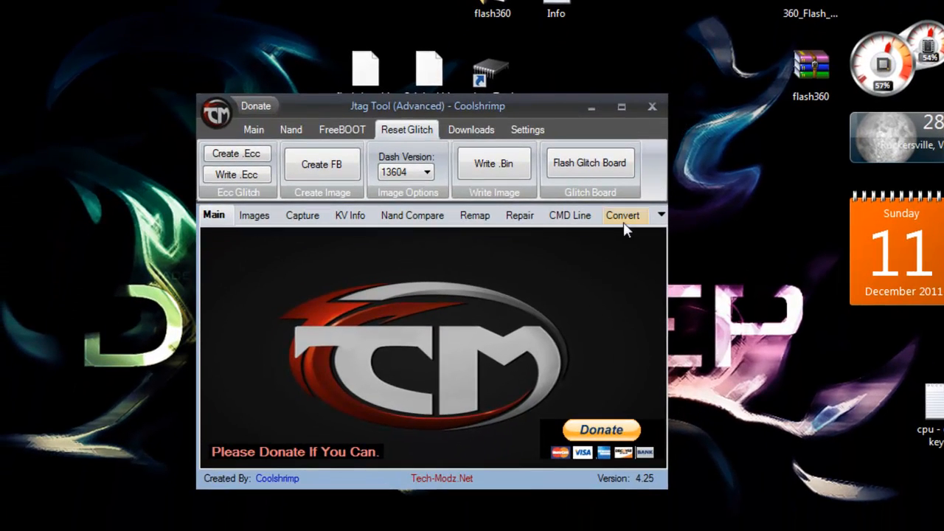
# Step: On Convert XBR To Original, select flashdmp.bin as XBR NAND and Original.bin as clean NAND
pyautogui.click(623, 215)
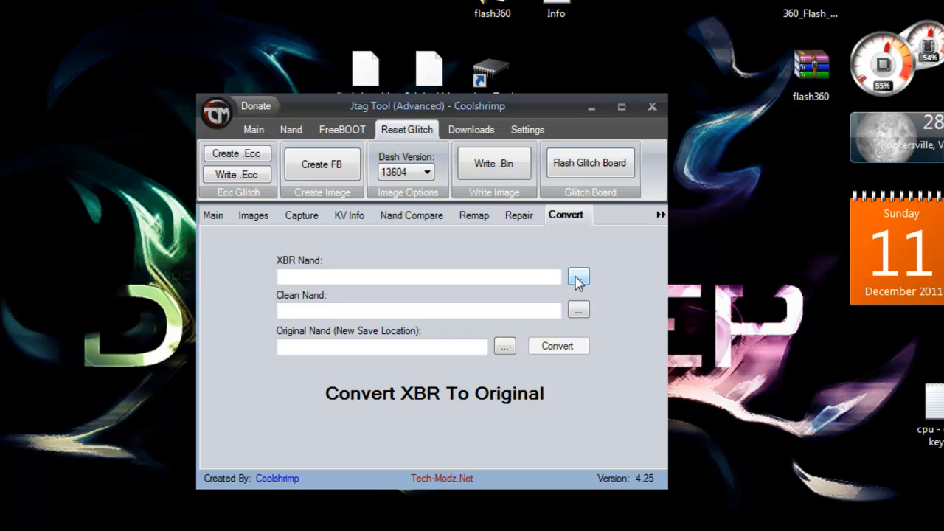
pyautogui.click(578, 277)
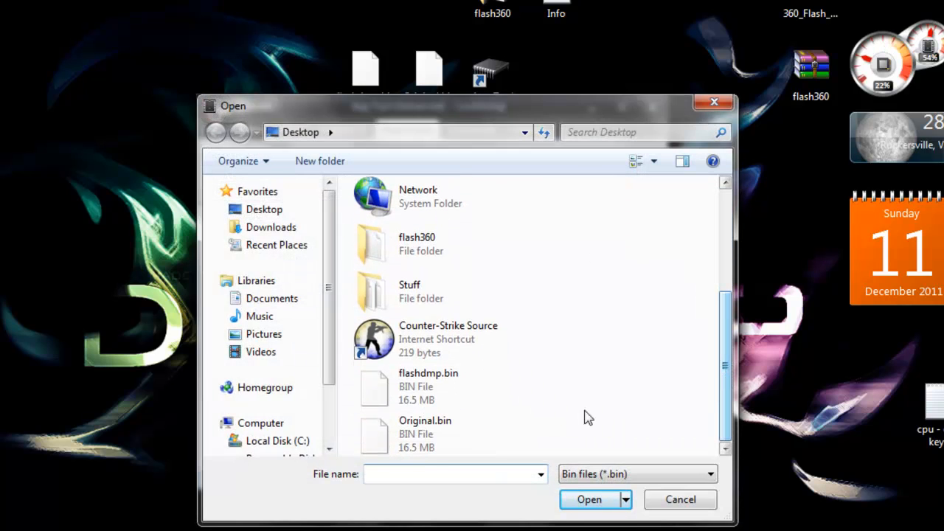
pyautogui.click(428, 383)
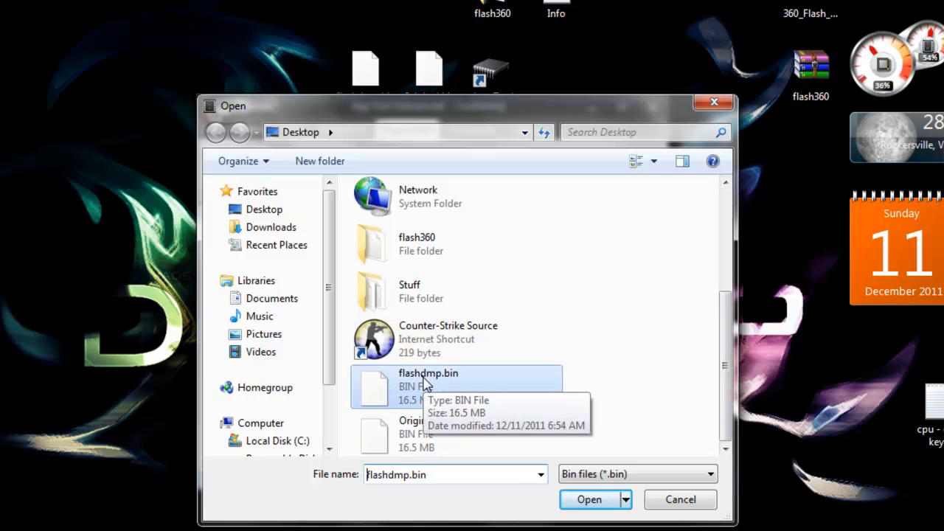
pyautogui.click(589, 499)
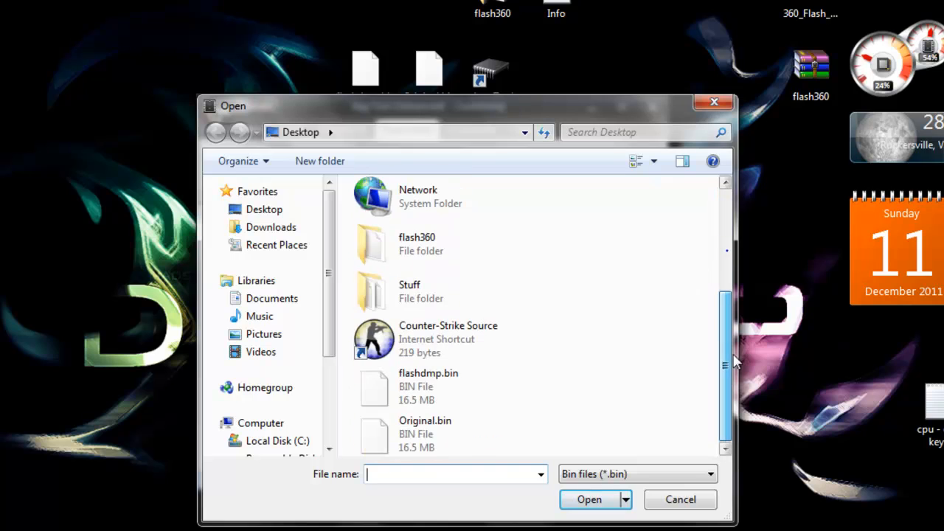
pyautogui.click(425, 433)
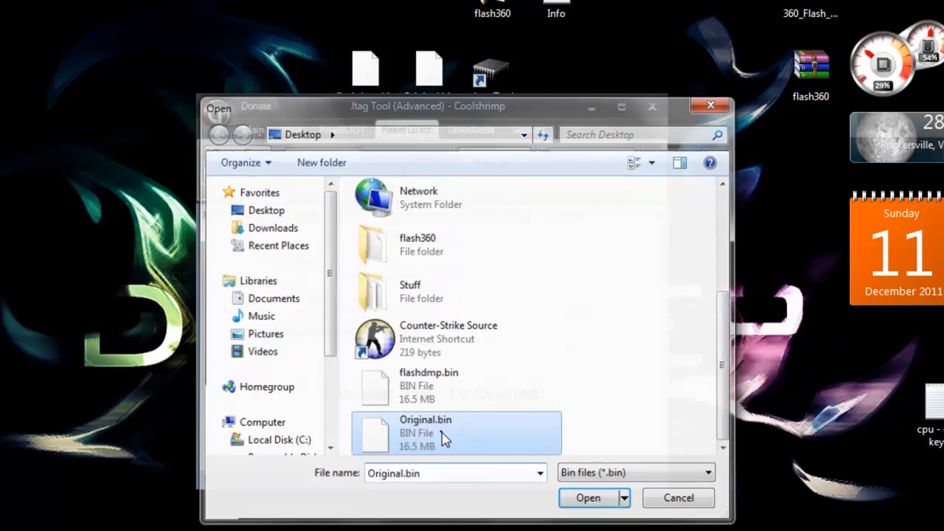
pyautogui.click(588, 498)
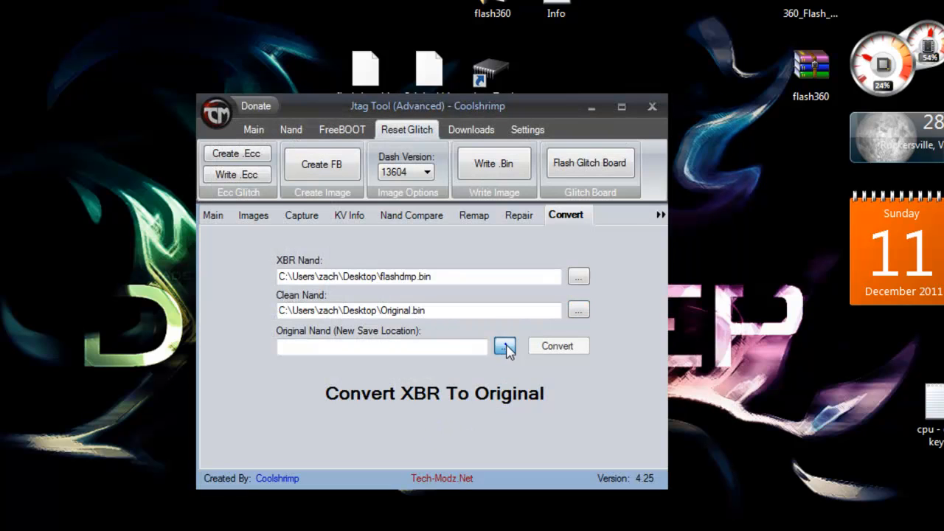
# Step: Set fixed.bin on the desktop as output, run Convert, and dismiss 'Nand Created'
pyautogui.click(505, 347)
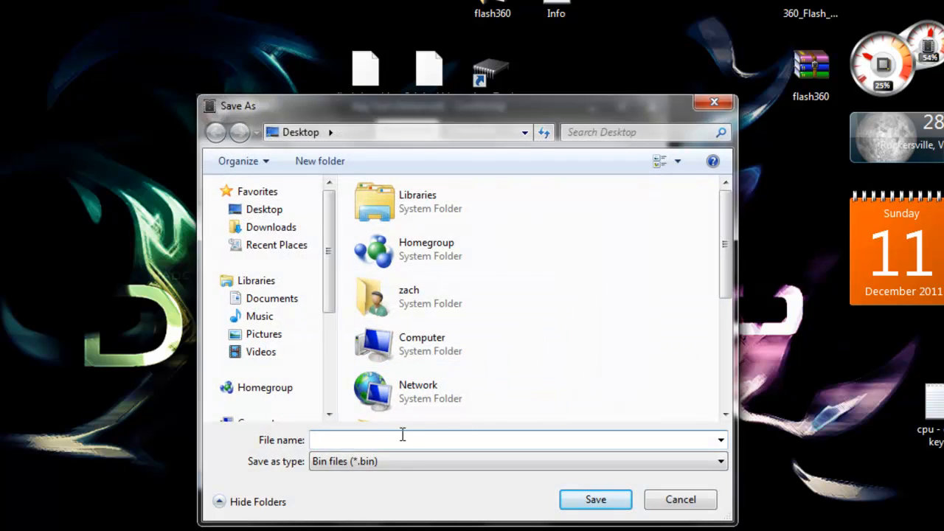
pyautogui.write('fixwd')
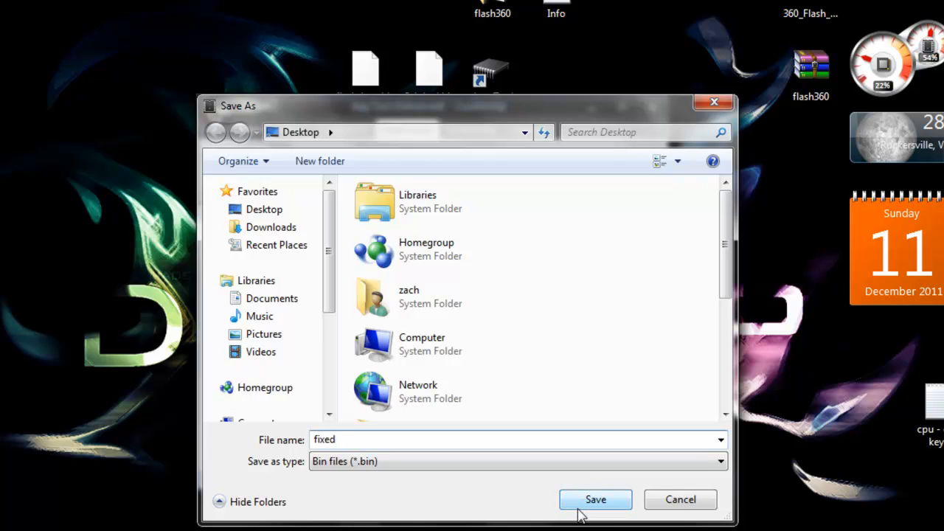
pyautogui.click(595, 499)
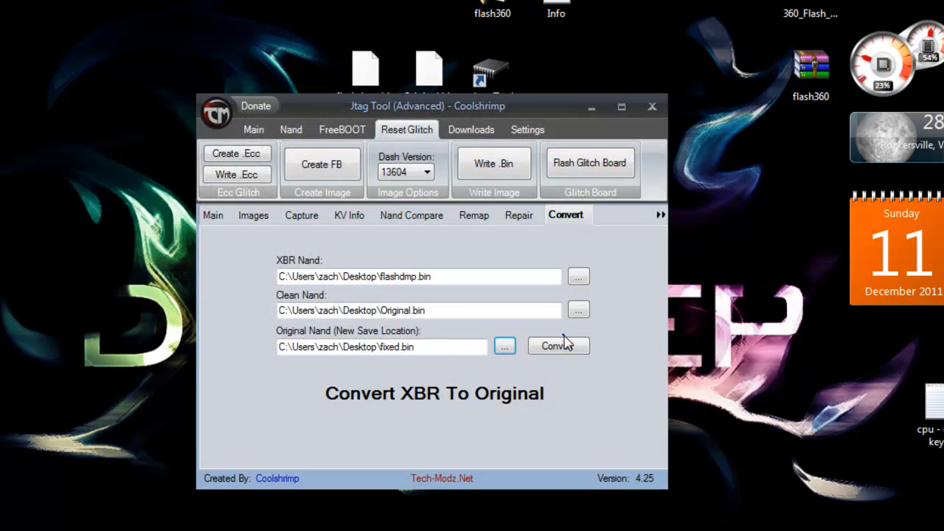
pyautogui.click(559, 345)
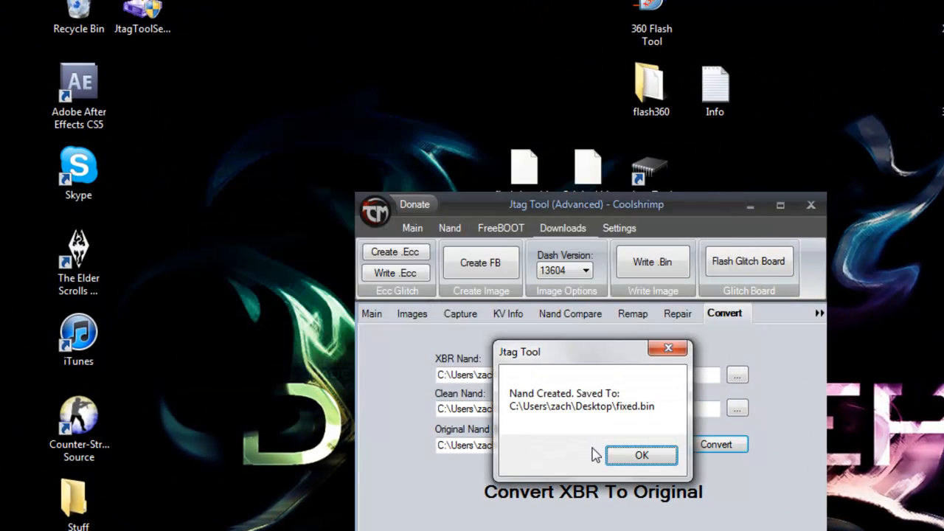
pyautogui.moveTo(641, 454)
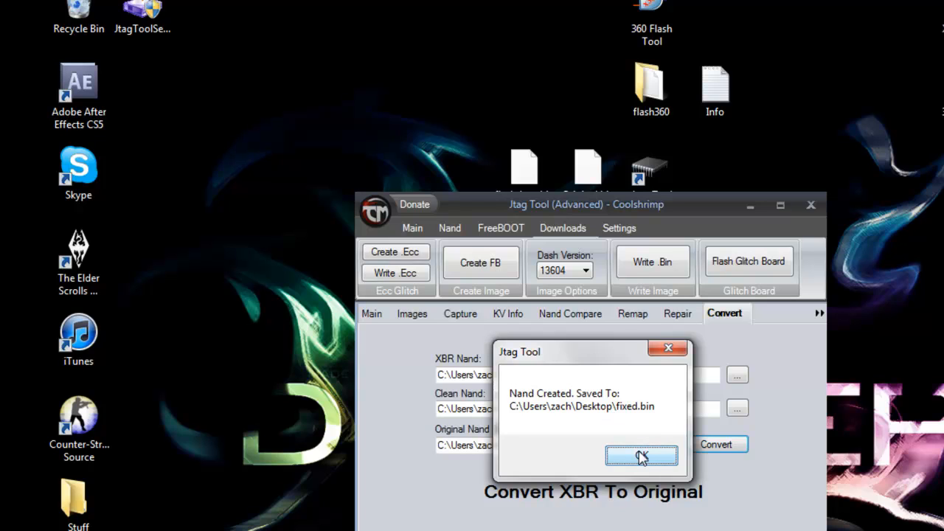
pyautogui.click(641, 455)
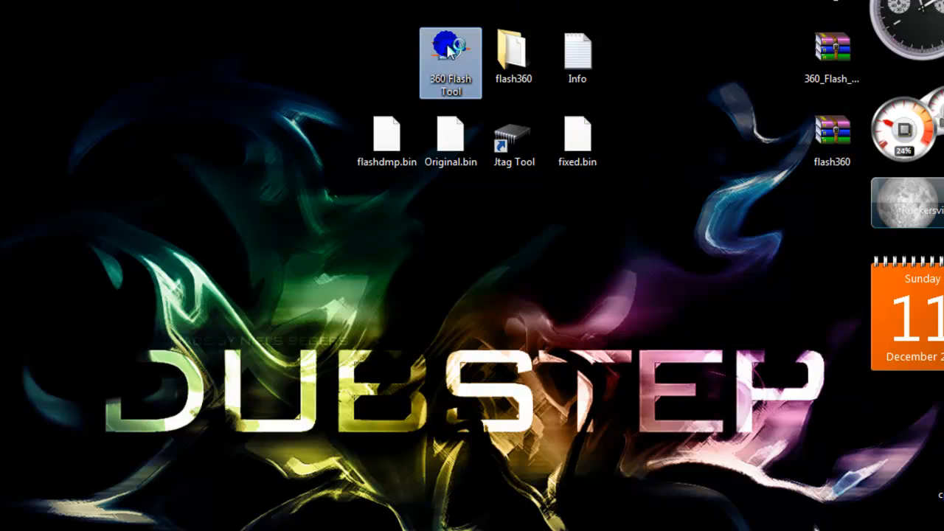
pyautogui.doubleClick(451, 62)
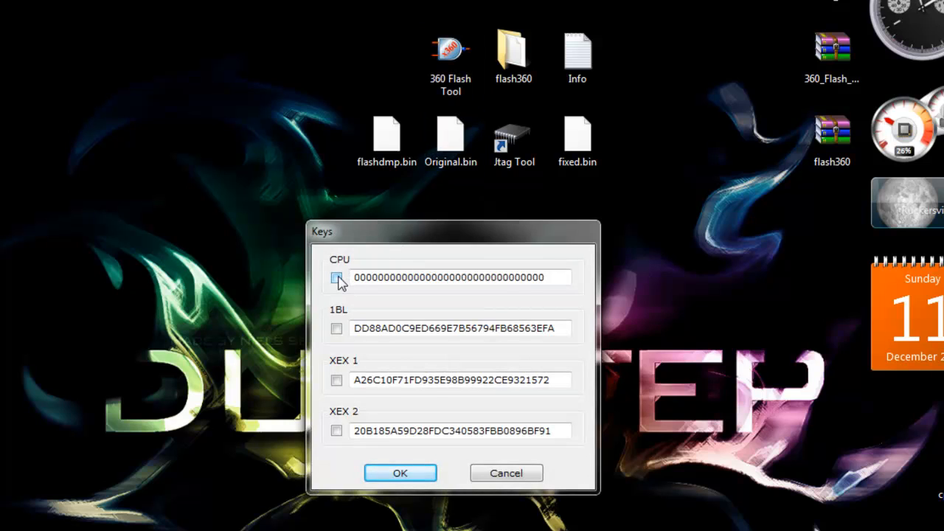
pyautogui.click(336, 277)
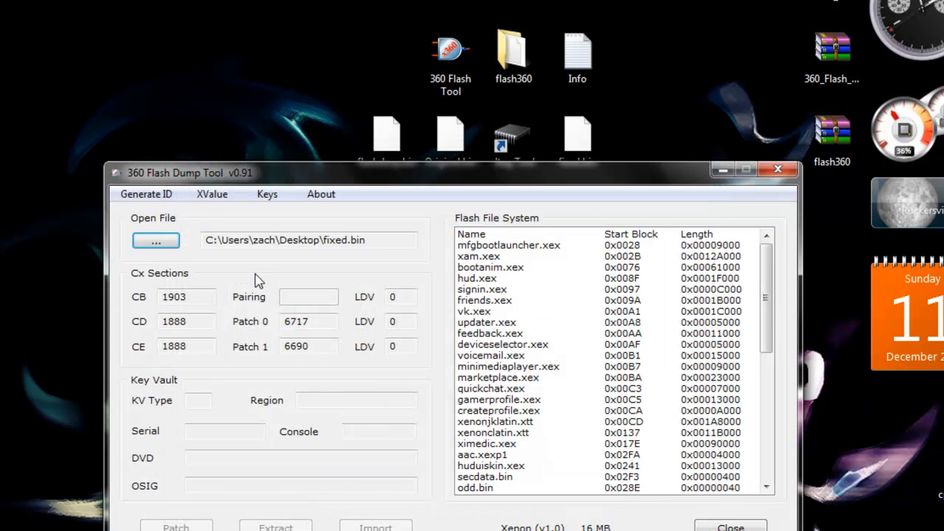
pyautogui.click(266, 194)
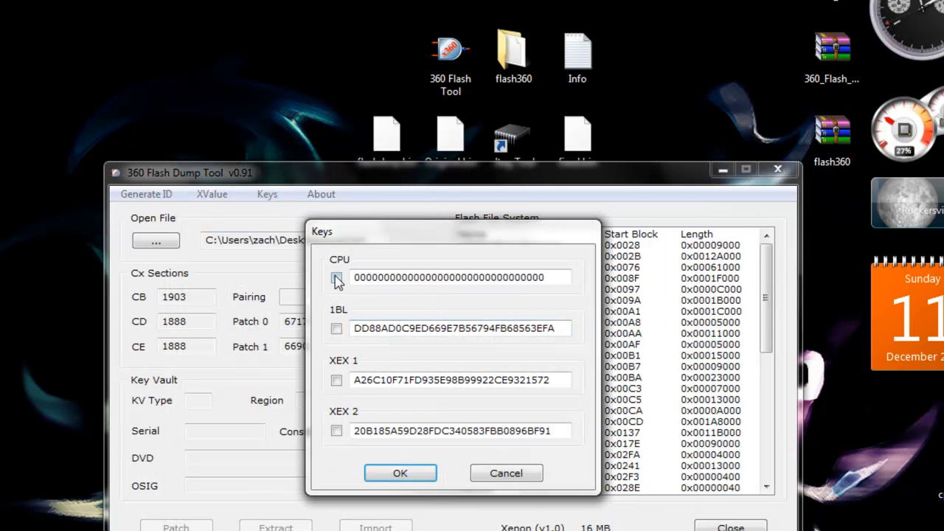
pyautogui.click(336, 277)
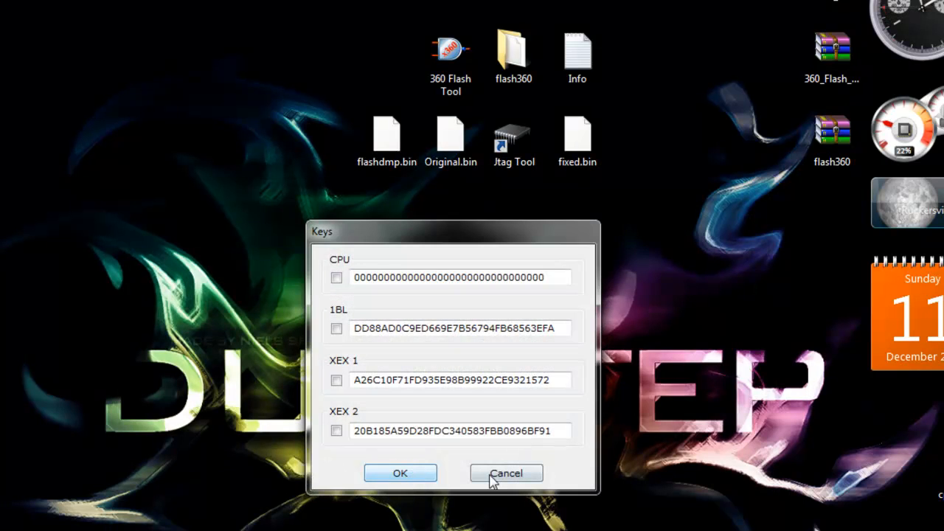
pyautogui.click(505, 472)
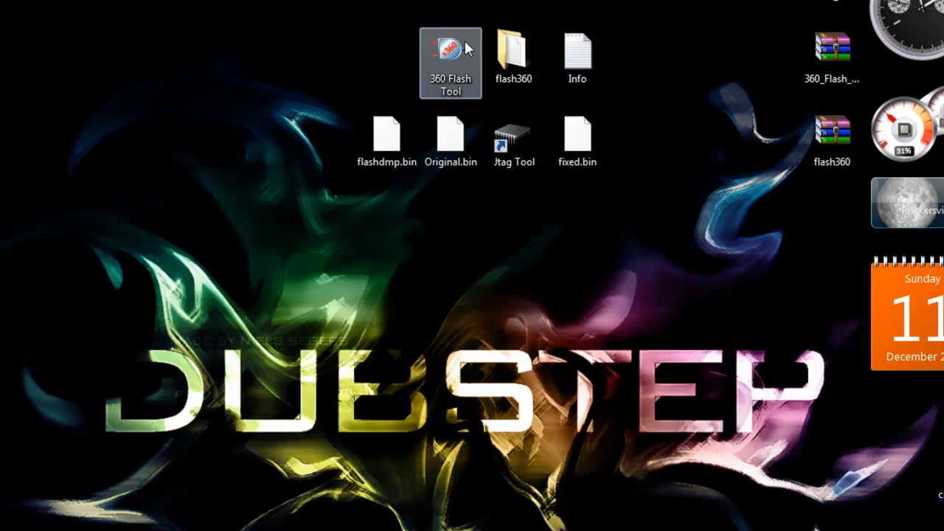
# Step: Start 360 Flash Dump Tool v0.97 on fixed.bin and accept the stored CPU key
pyautogui.doubleClick(450, 63)
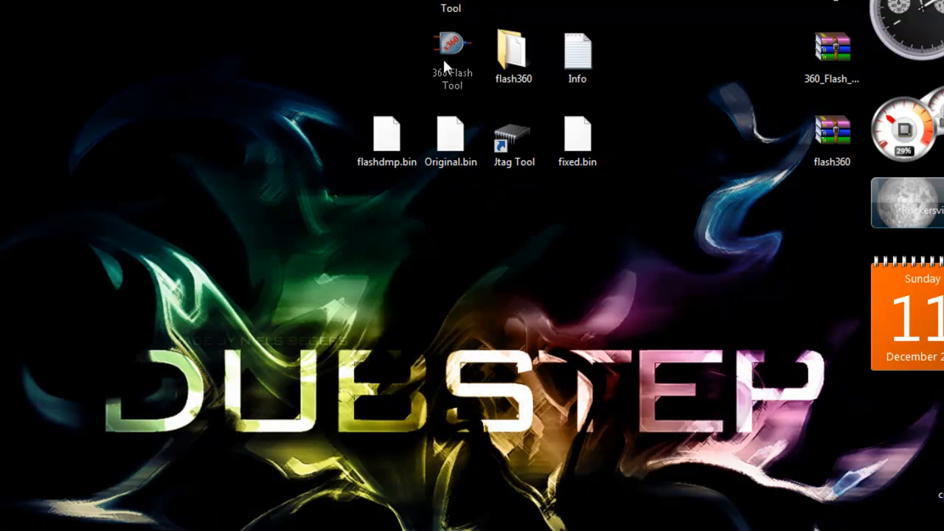
pyautogui.doubleClick(450, 52)
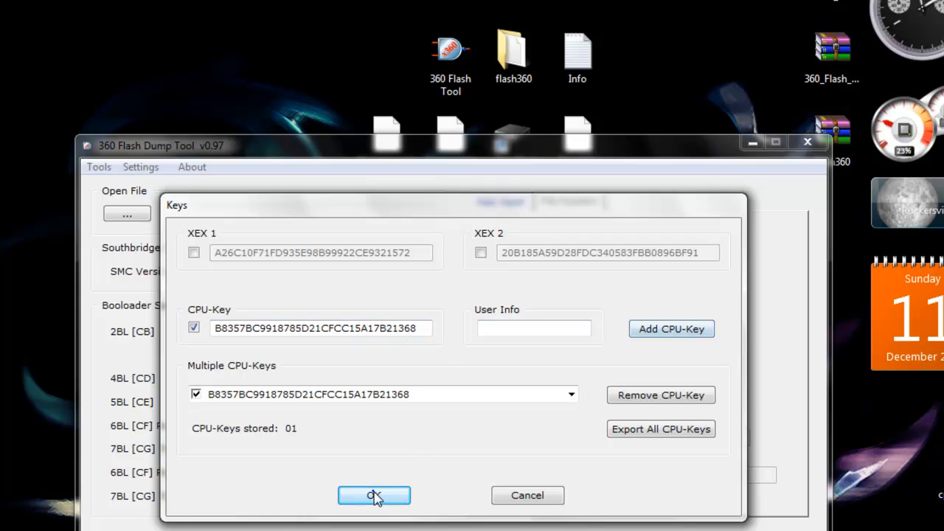
pyautogui.click(374, 495)
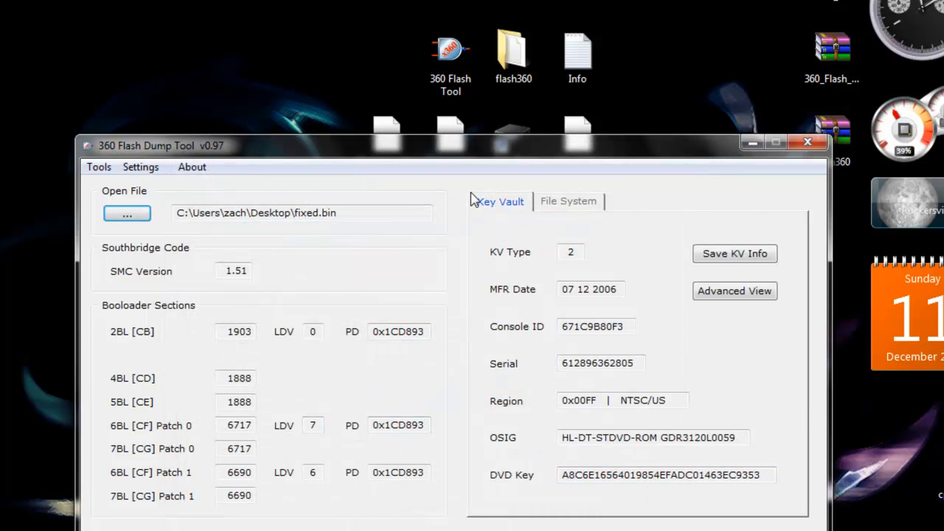
# Step: Load flashdmp.bin to compare its CB 1921 bootloader, then close the tool
pyautogui.click(127, 213)
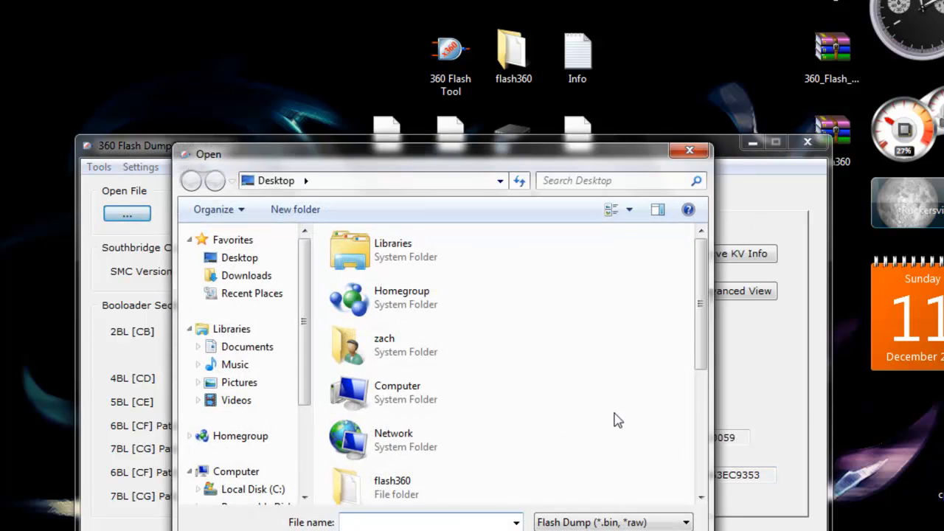
pyautogui.scroll(-3)
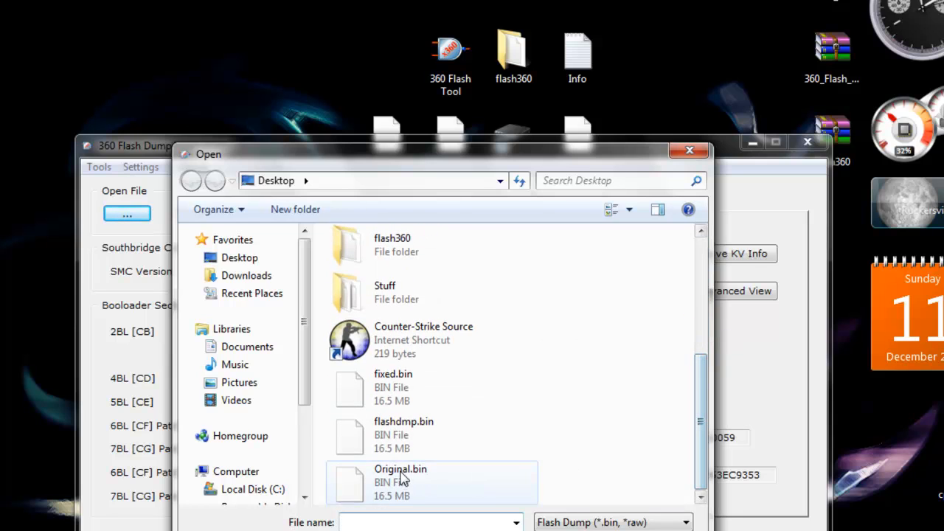
pyautogui.doubleClick(403, 434)
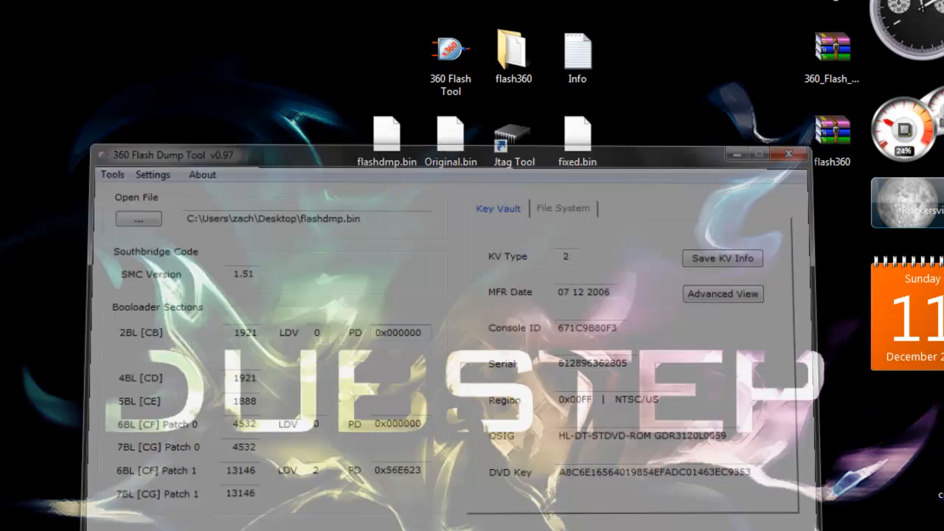
pyautogui.click(788, 154)
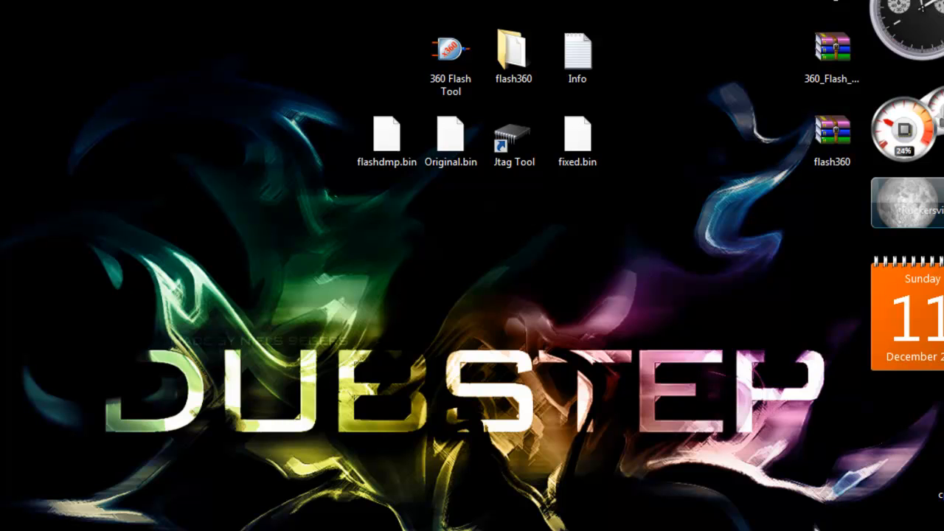